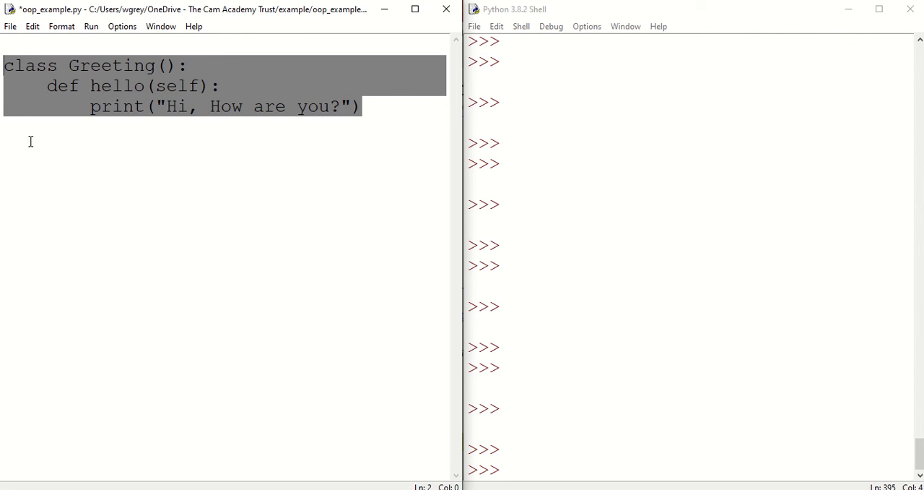
# Add class Salutation() whose __init__(self) sets self.greet=Greeting().
pyautogui.write('c')
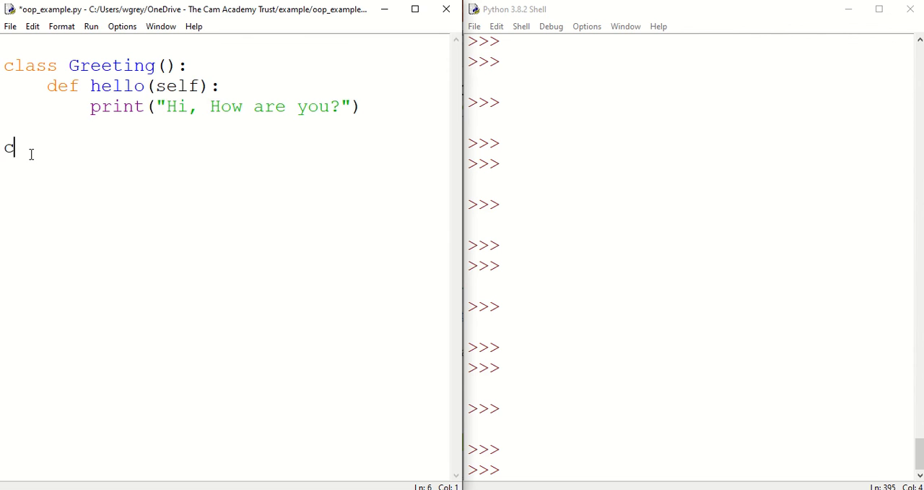
pyautogui.write('lass')
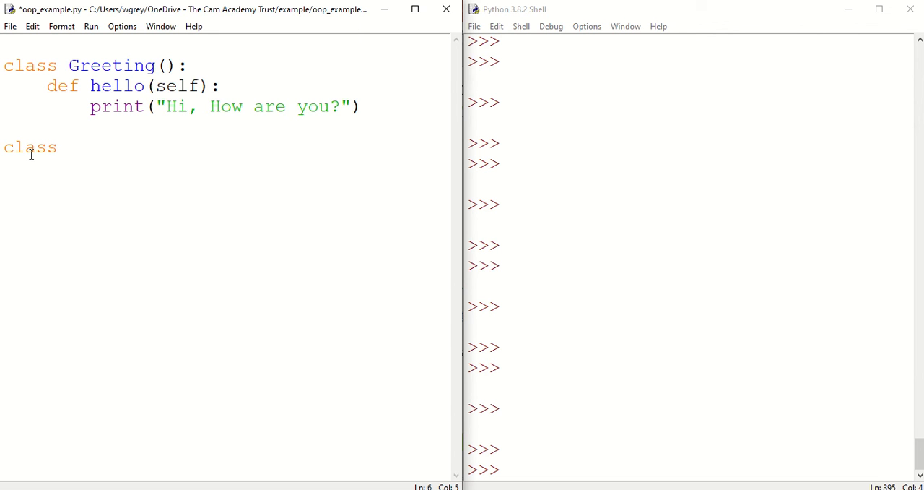
pyautogui.write('Salu')
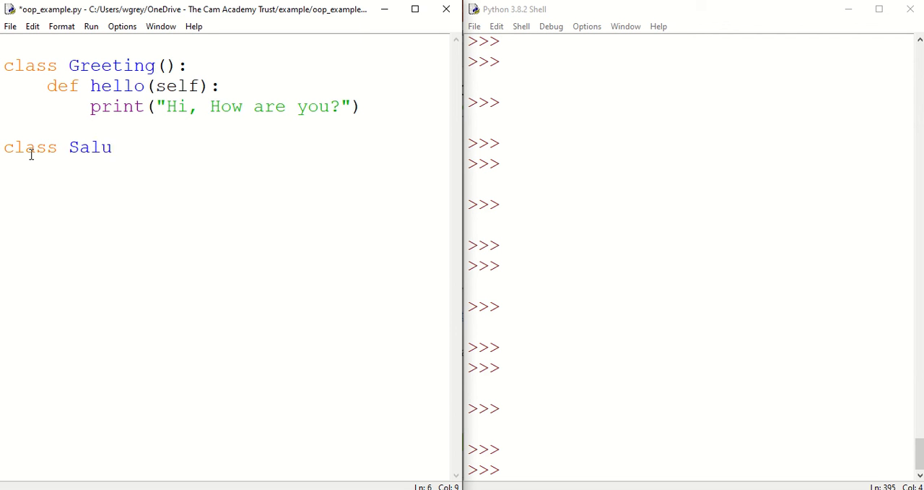
pyautogui.write('tation():')
pyautogui.click(226, 168)
pyautogui.write('def')
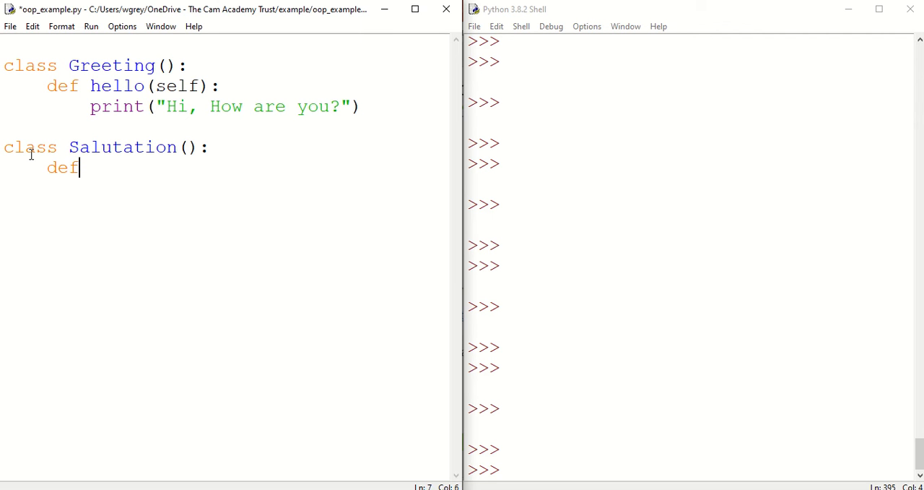
pyautogui.write('++ini')
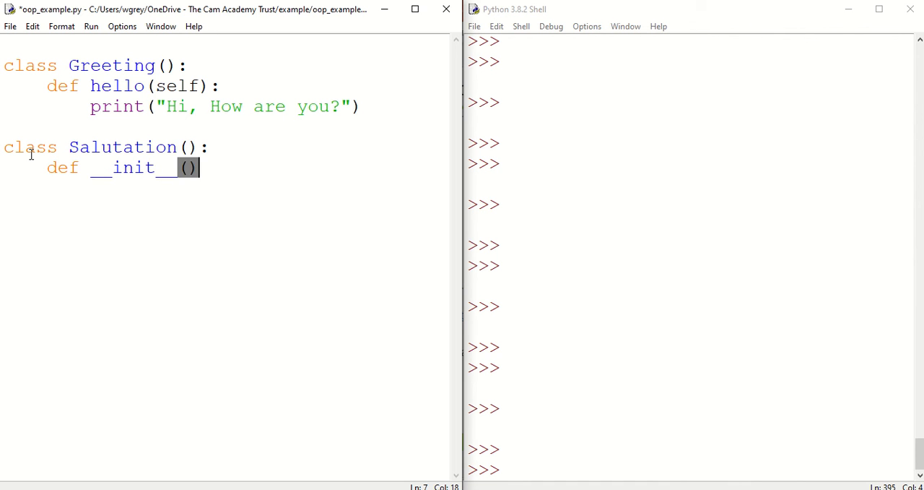
pyautogui.write('self')
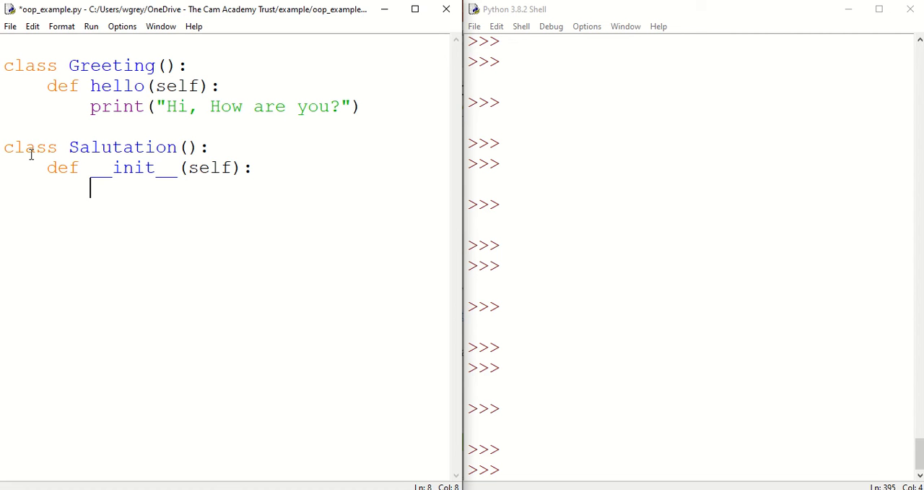
pyautogui.write('self.')
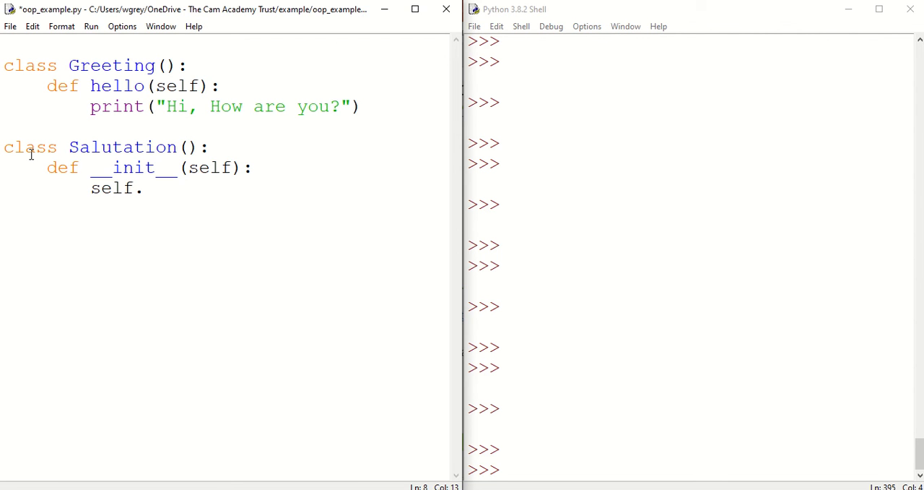
pyautogui.write('greet=')
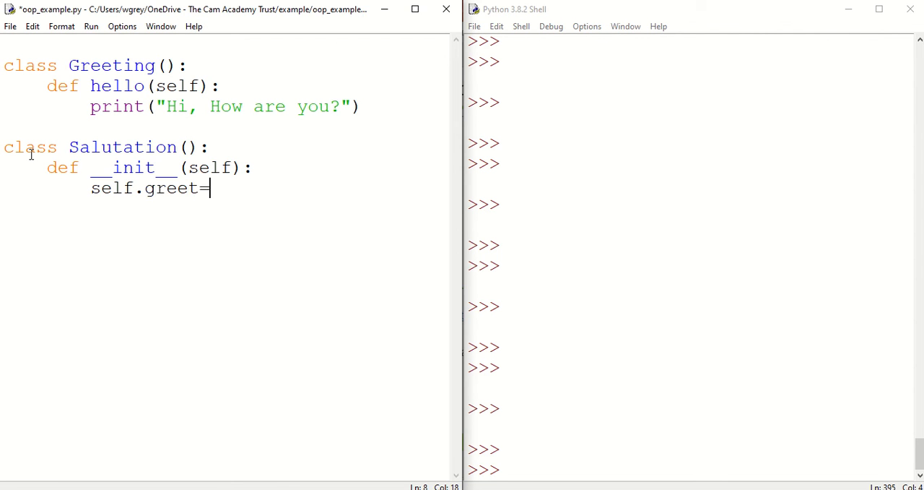
pyautogui.write('(')
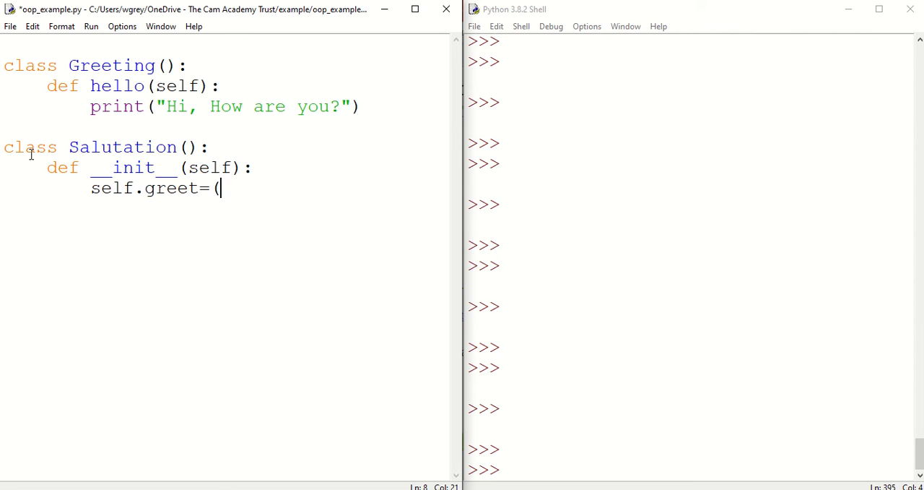
pyautogui.write('Gr')
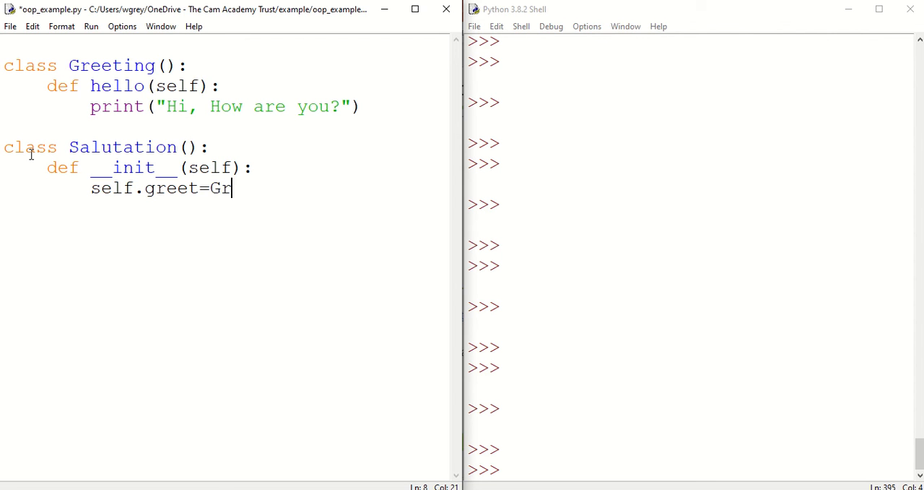
pyautogui.write('eeting()')
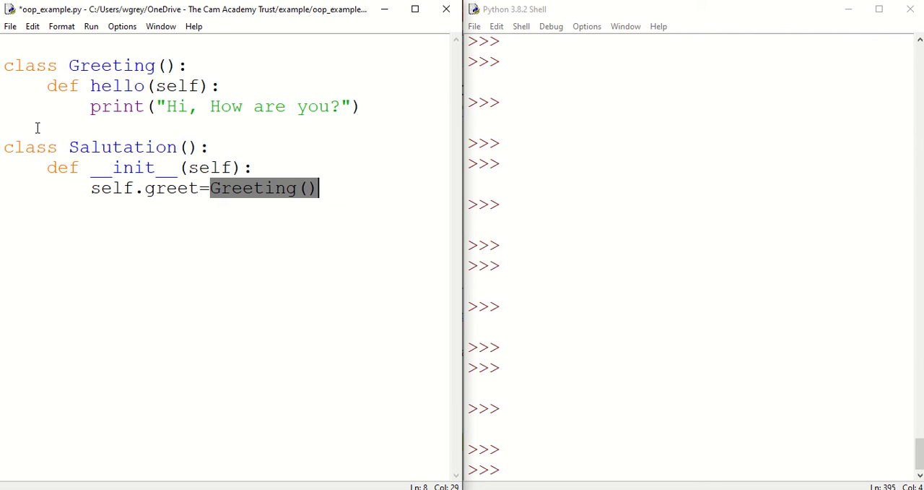
pyautogui.click(74, 229)
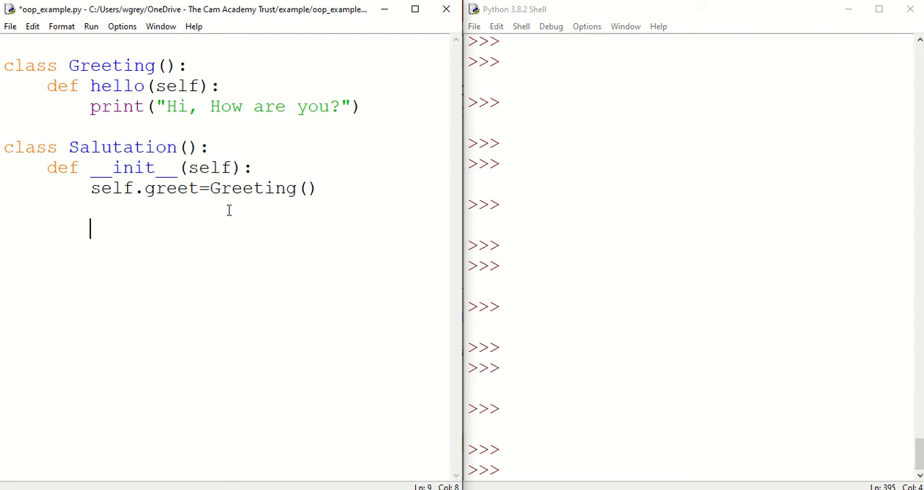
# Add hi=Salutation() and a following hi.greet.hello() call below the classes.
pyautogui.write('hi')
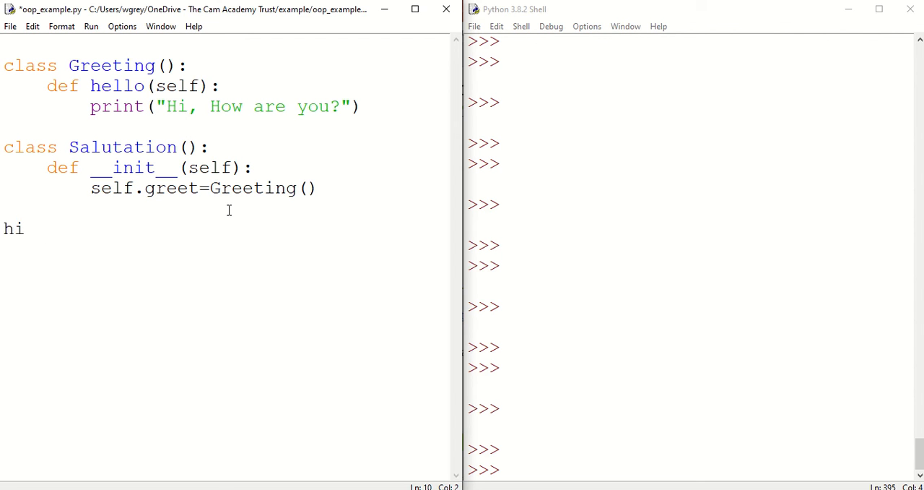
pyautogui.write('=Salutation(')
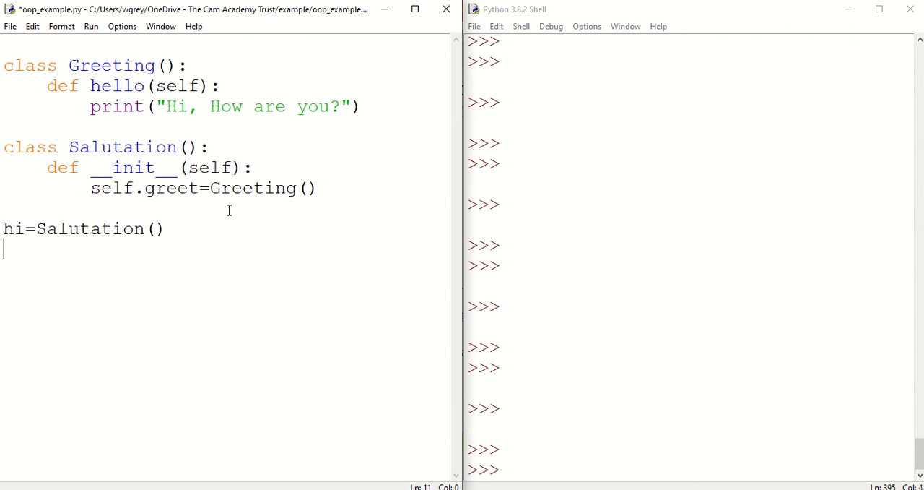
pyautogui.write('hi.')
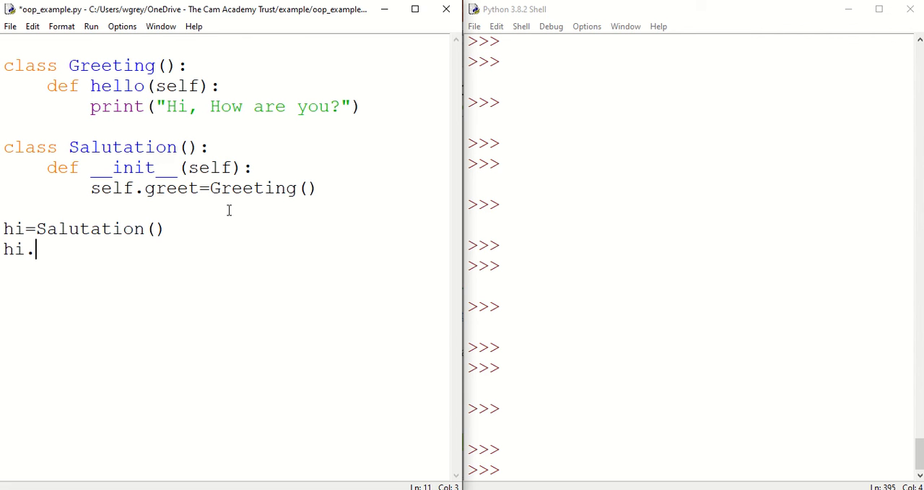
pyautogui.write('g')
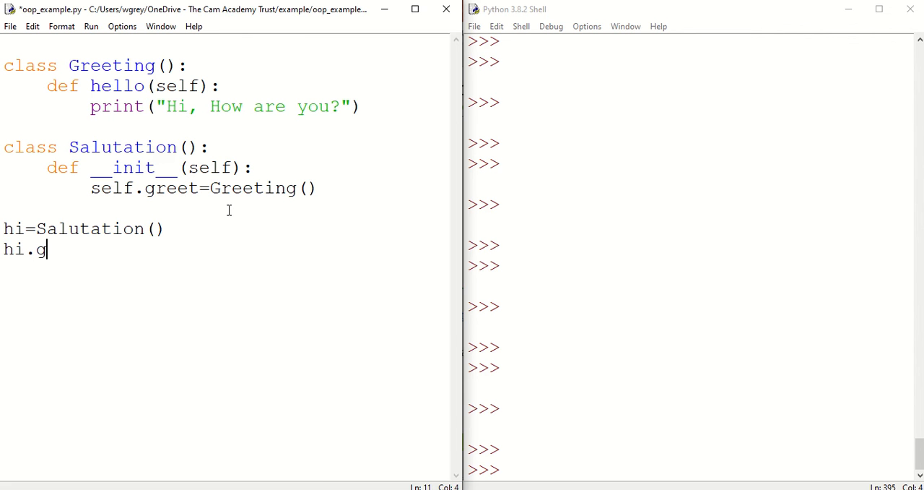
pyautogui.write('reet')
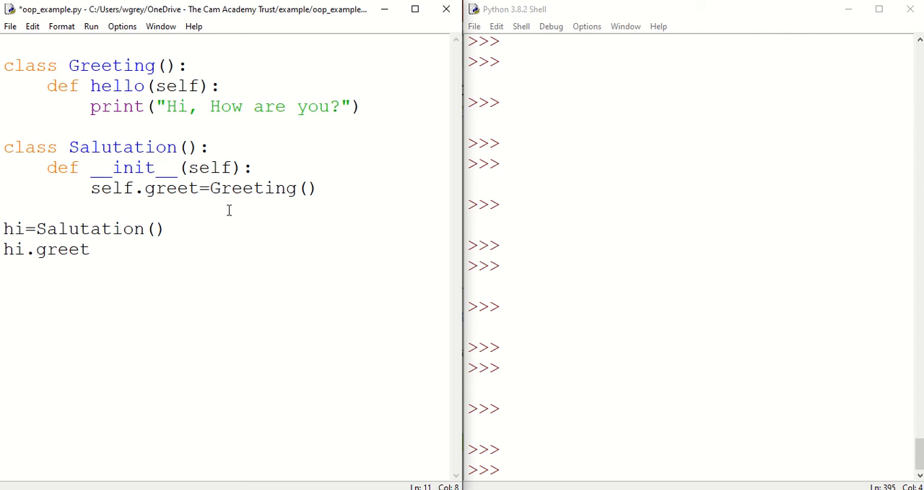
pyautogui.write('.')
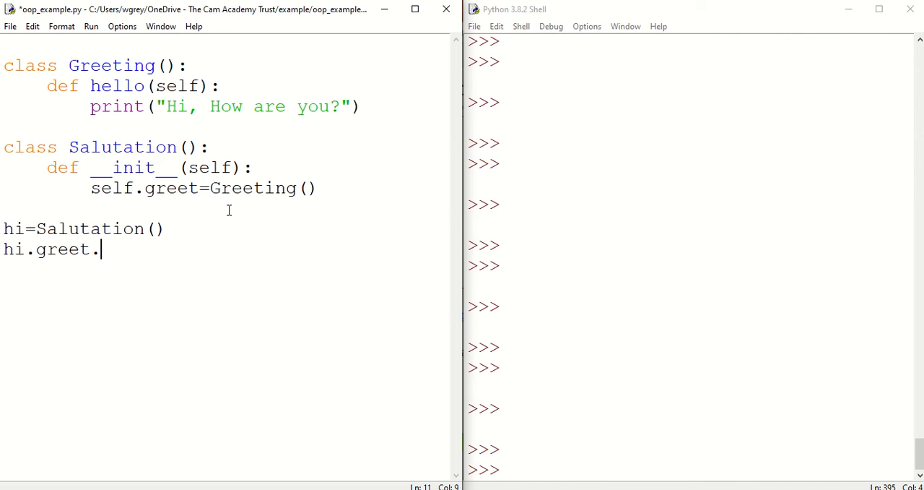
pyautogui.write('hell')
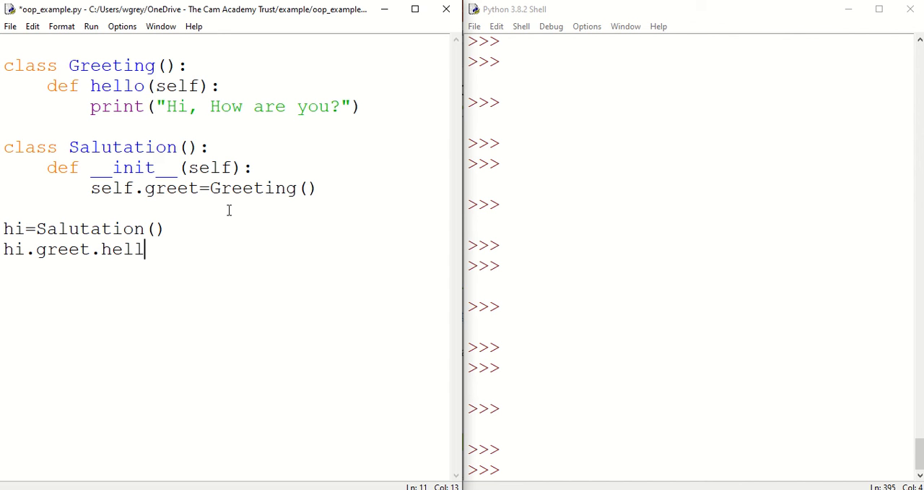
pyautogui.write('()')
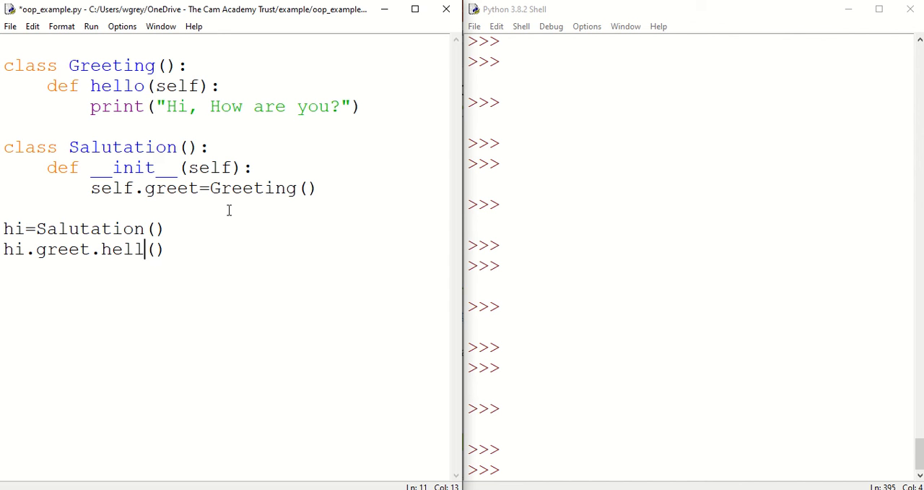
pyautogui.write('o')
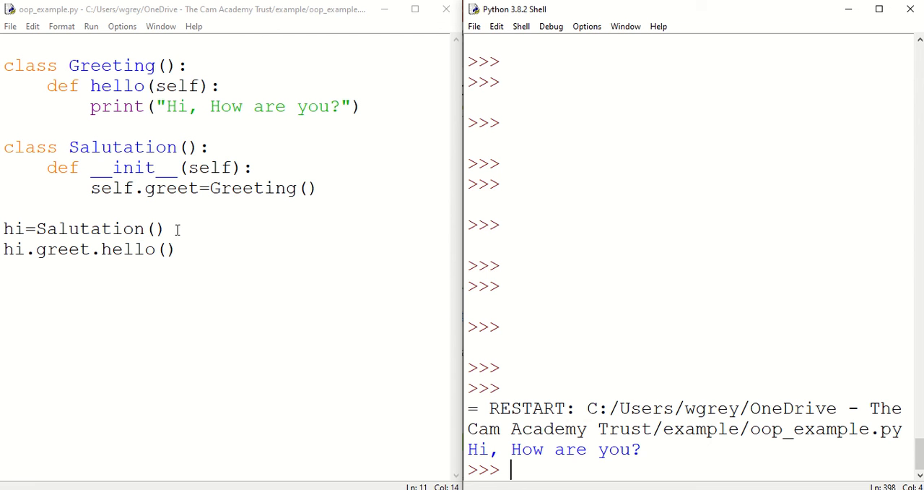
pyautogui.moveTo(46, 86); pyautogui.dragTo(104, 86)
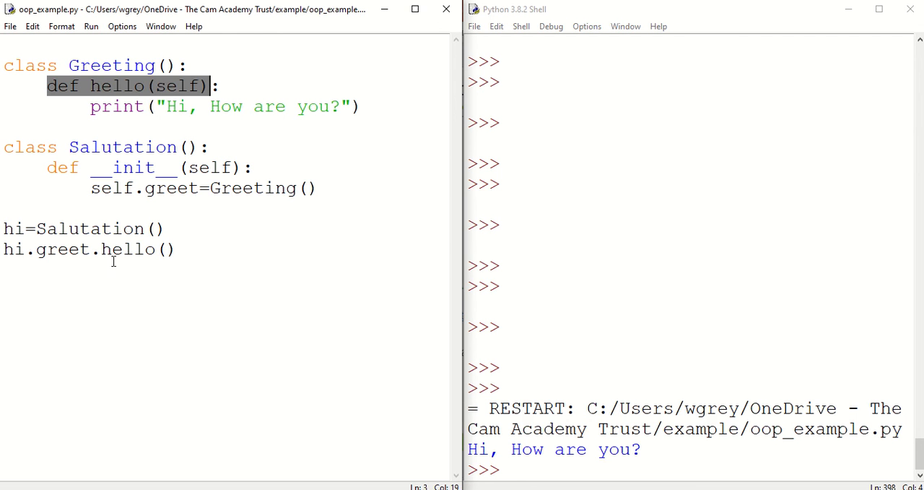
pyautogui.doubleClick(123, 248)
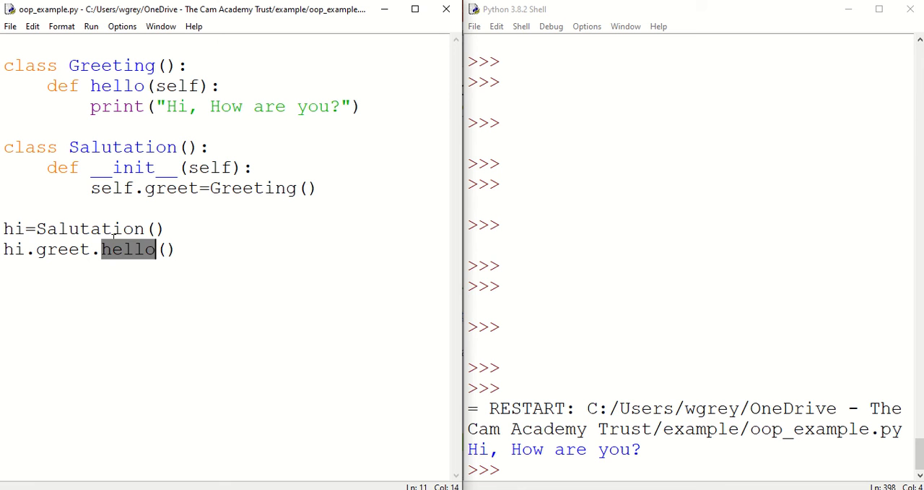
pyautogui.doubleClick(13, 228)
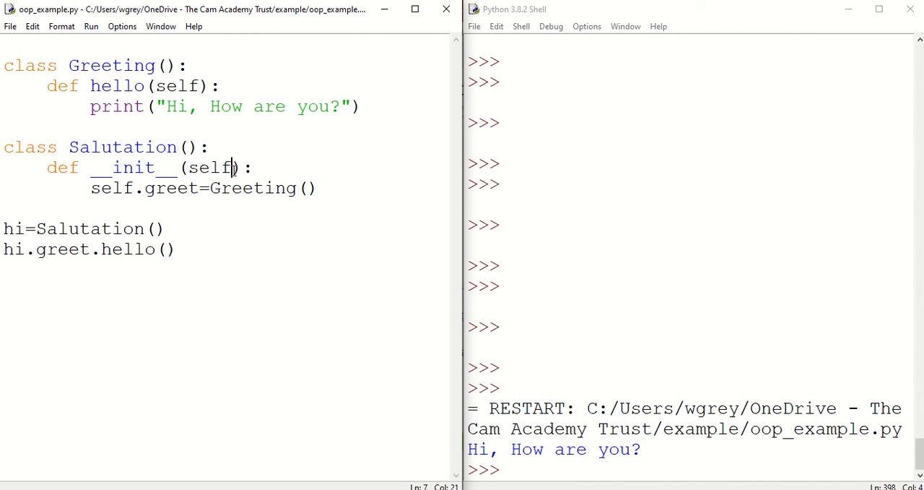
# Change __init__ to (self,greet) storing self.greet=greet, and add h=Greeting().
pyautogui.write(',gre')
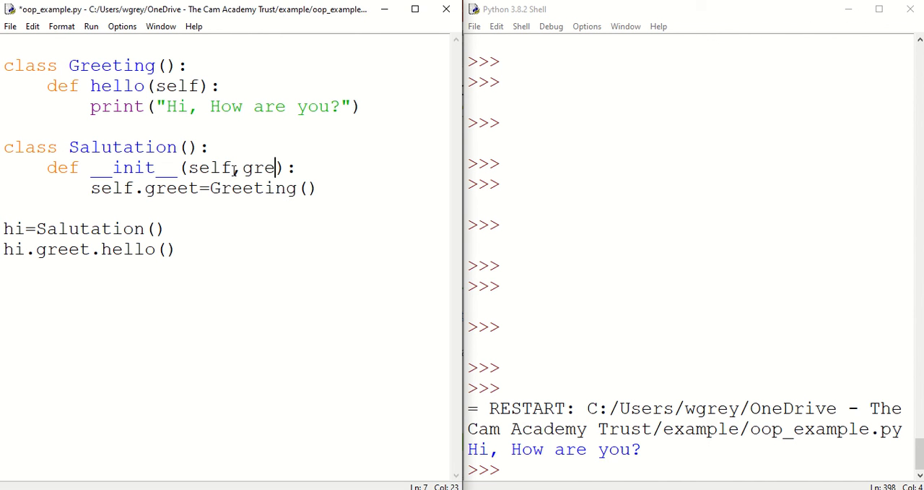
pyautogui.write('e')
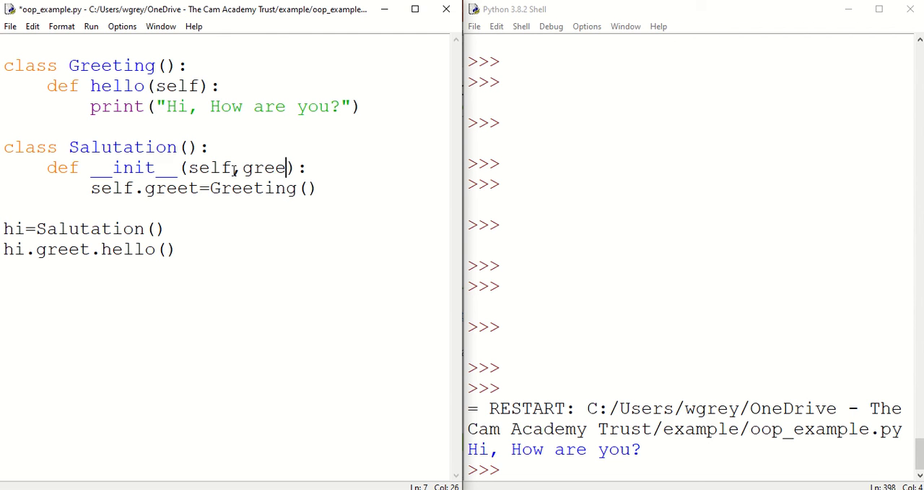
pyautogui.write('ting')
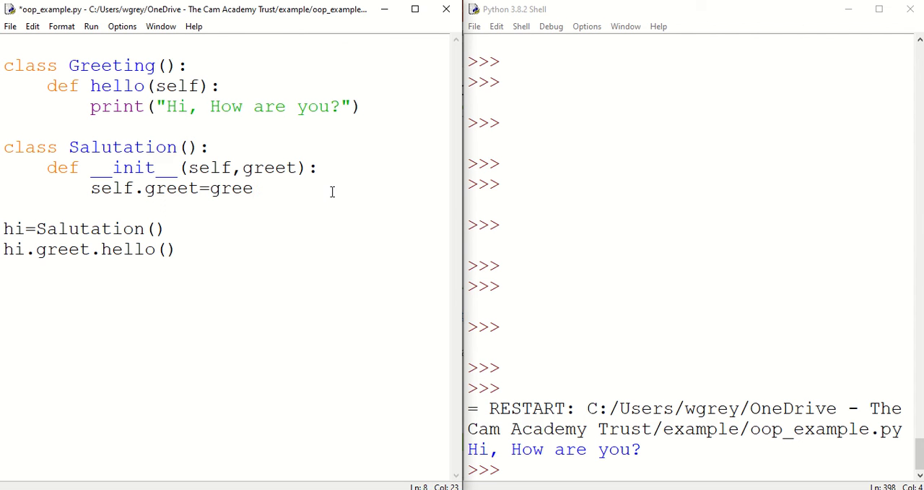
pyautogui.write('t')
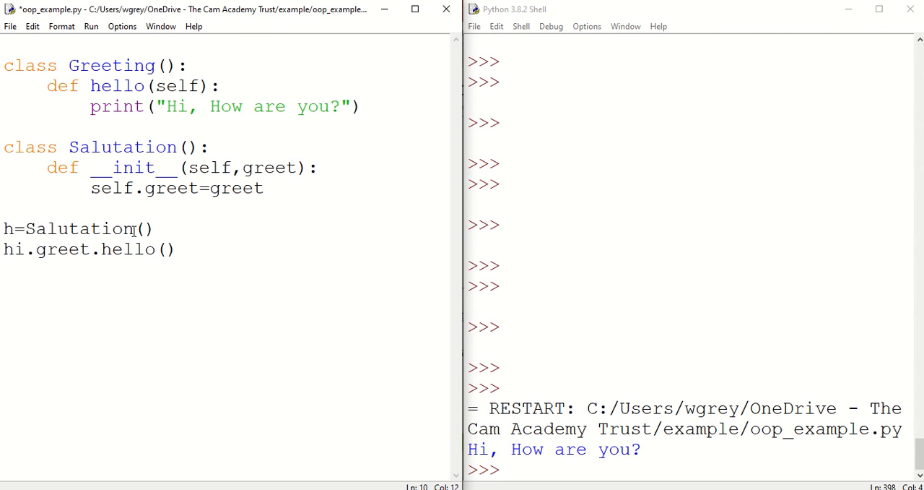
pyautogui.write('Greetin')
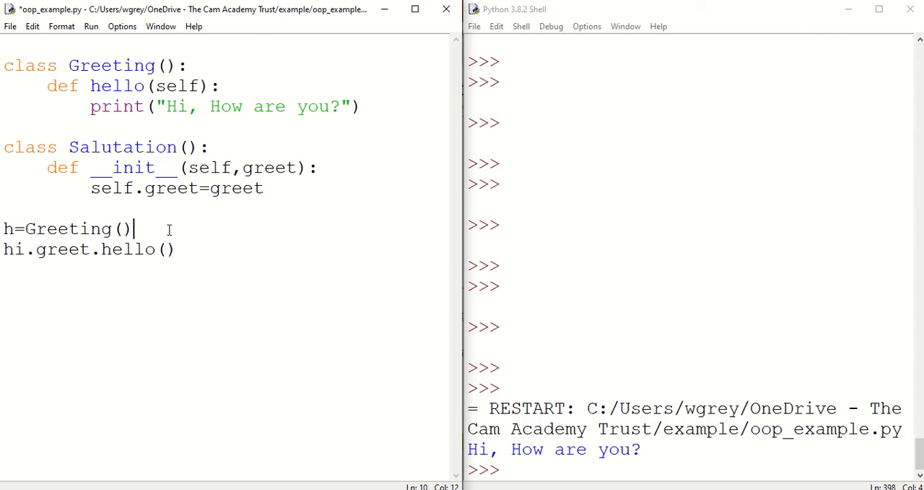
# Rewrite the last lines as hi=Salutation(h) followed by hi.greet.hello().
pyautogui.click(179, 250)
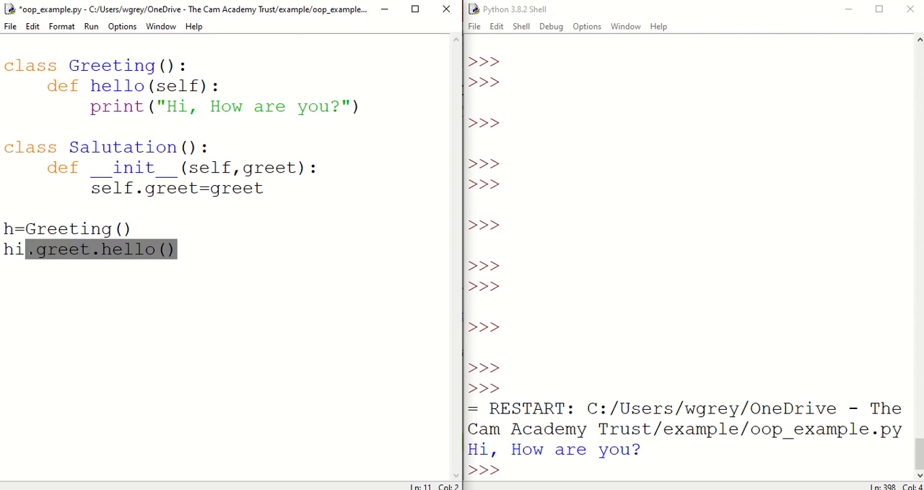
pyautogui.write('=Sal')
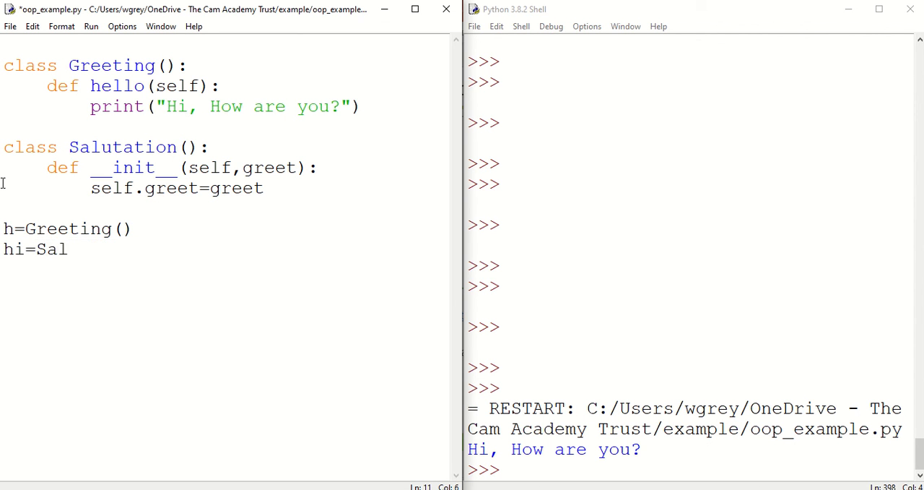
pyautogui.write('utation()')
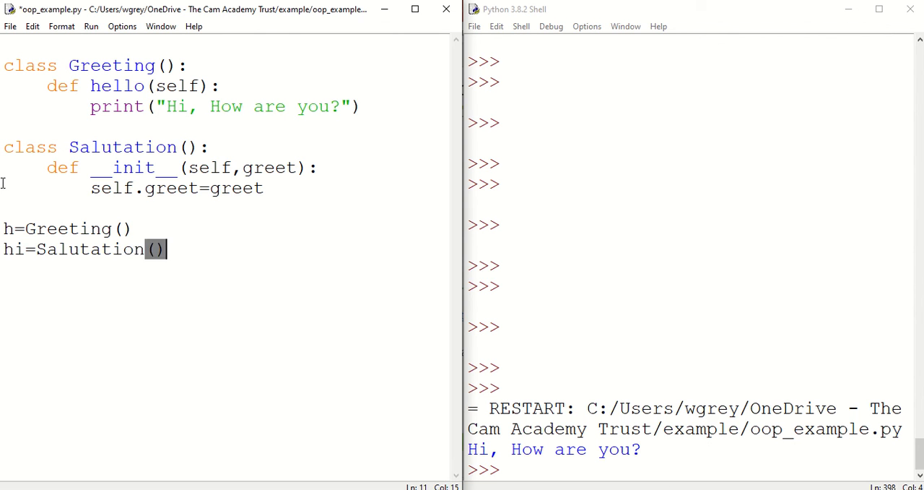
pyautogui.write('h')
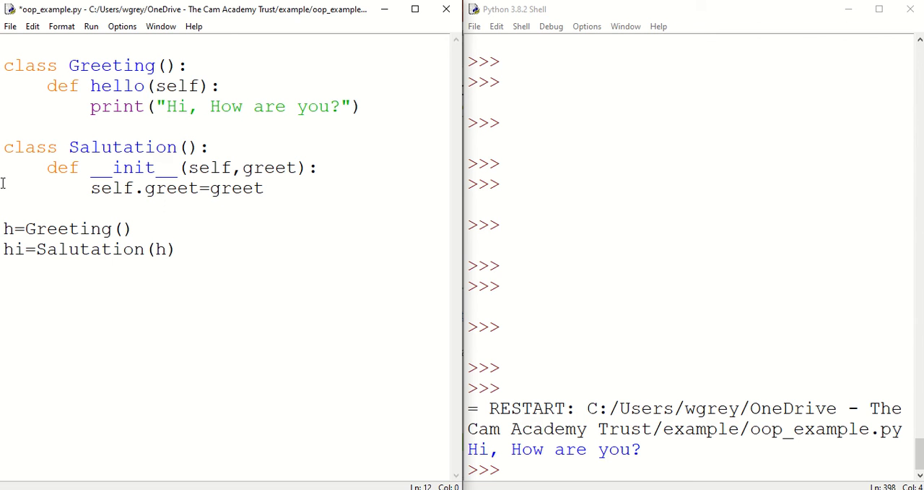
pyautogui.write('hi')
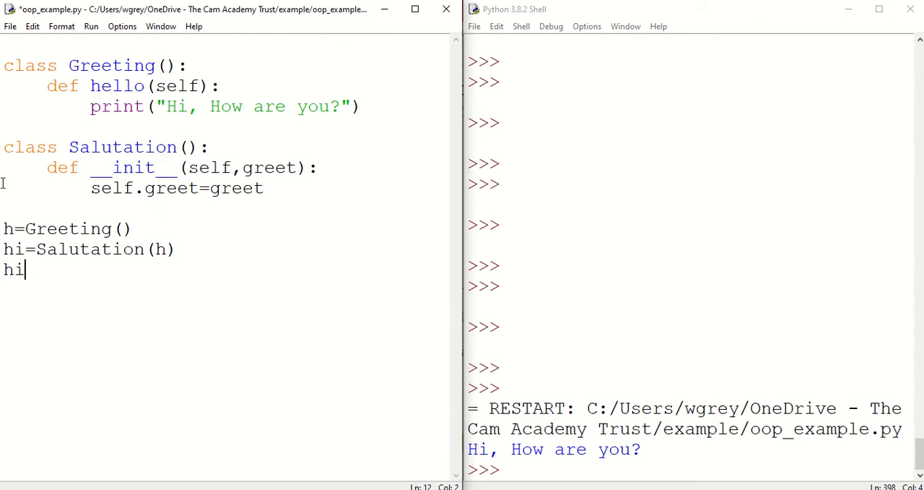
pyautogui.write('.greet')
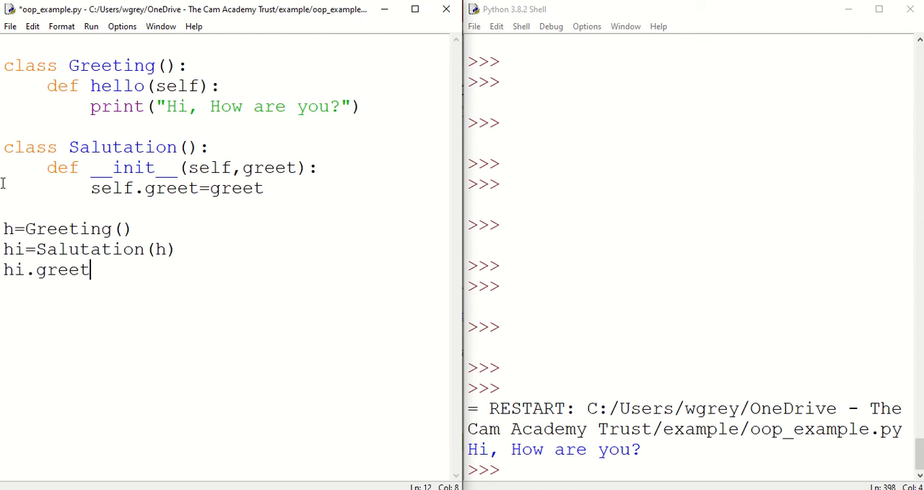
pyautogui.write('.hello')
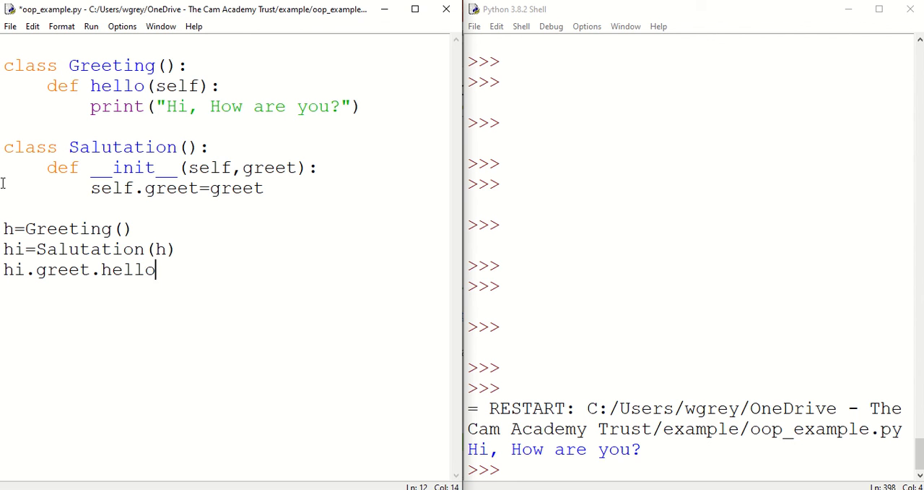
pyautogui.write('()')
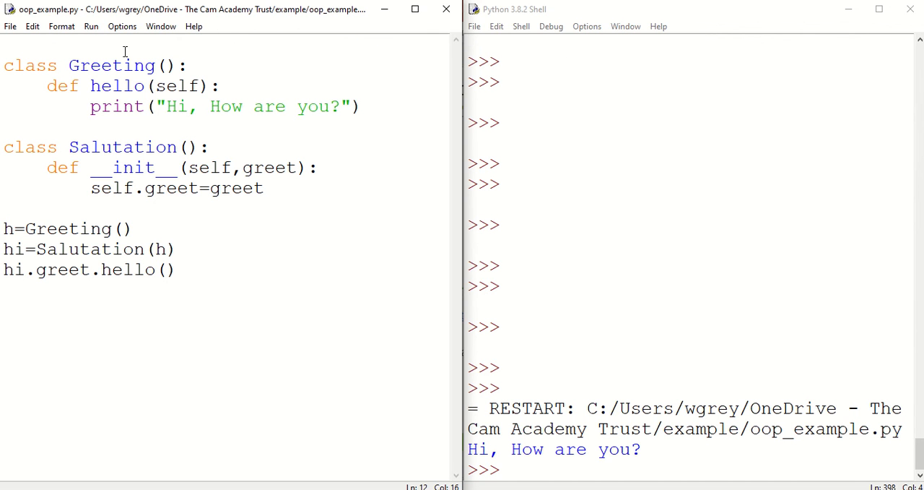
# Run oop_example.py with Run > Run Module to print 'Hi, How are you?'.
pyautogui.click(90, 26)
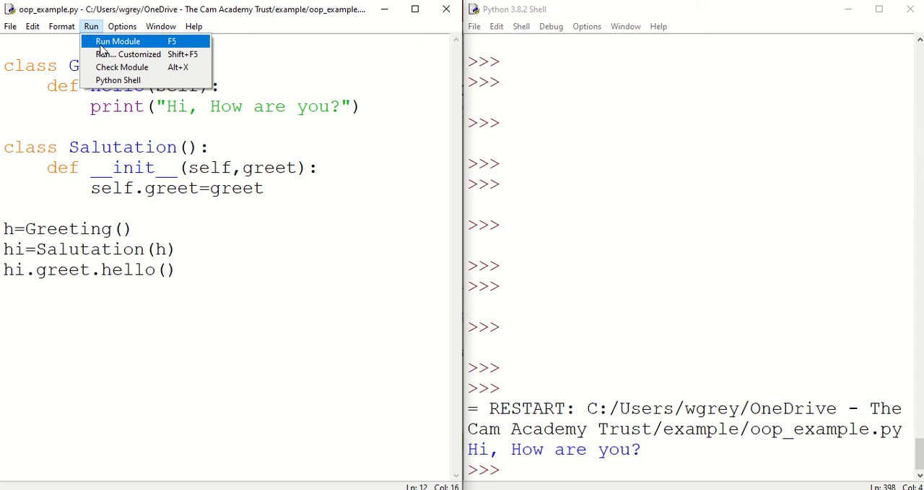
pyautogui.click(117, 40)
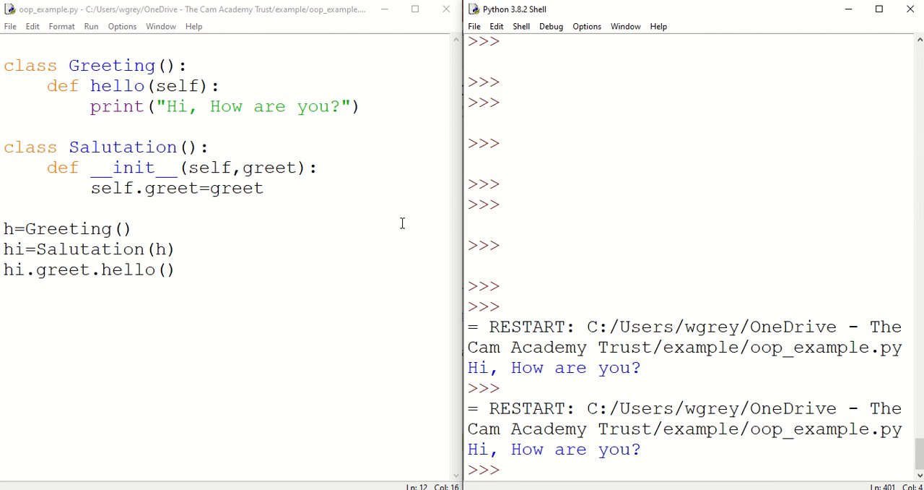
pyautogui.moveTo(408, 371)
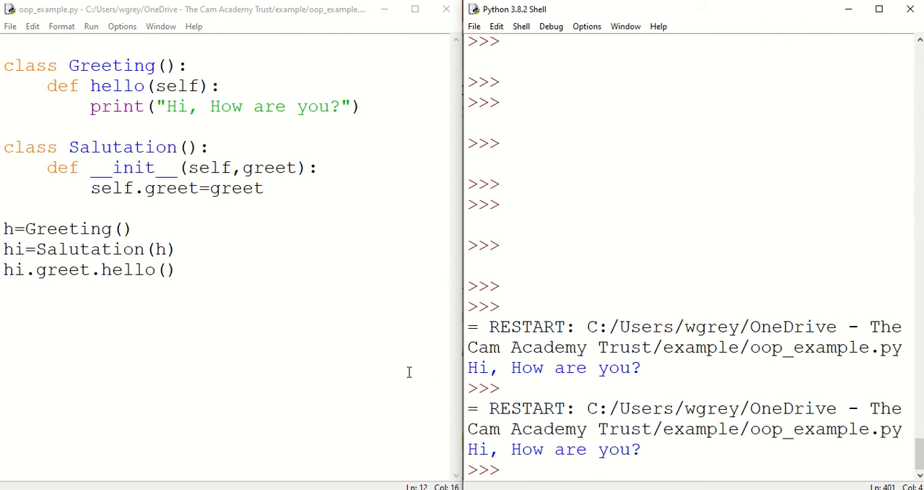